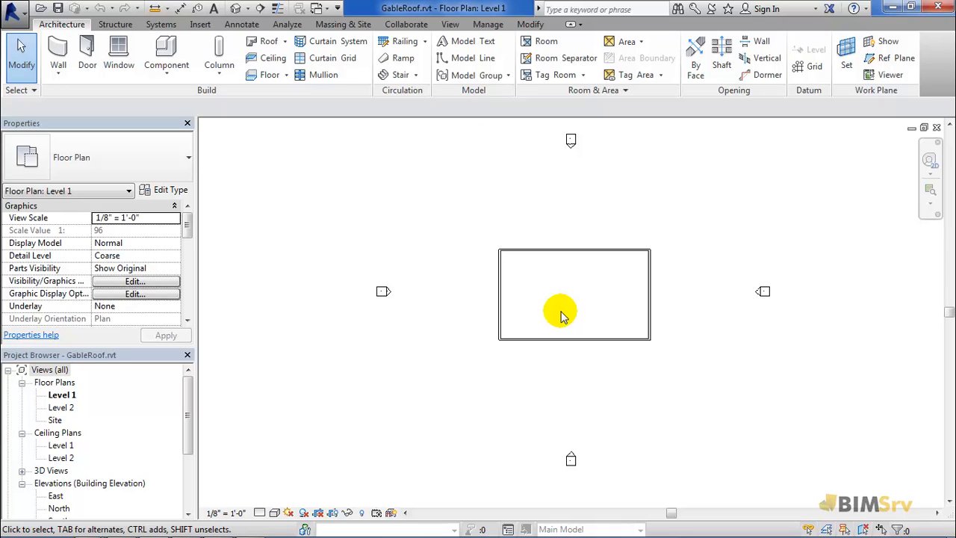
- Switch from the Level 1 plan to the Level 2 floor plan via the Project Browser
{"action": "double_click", "coordinate": [61, 406]}
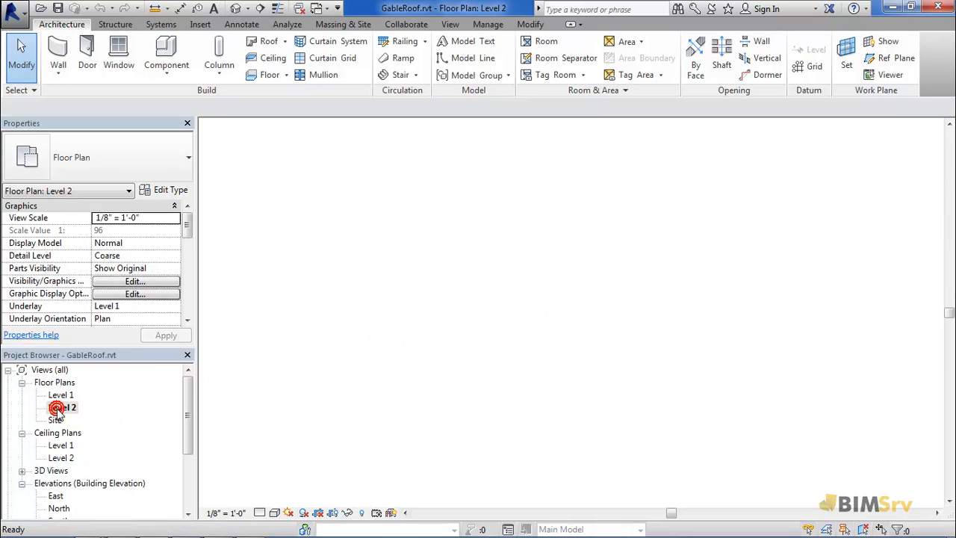
{"action": "double_click", "coordinate": [61, 406]}
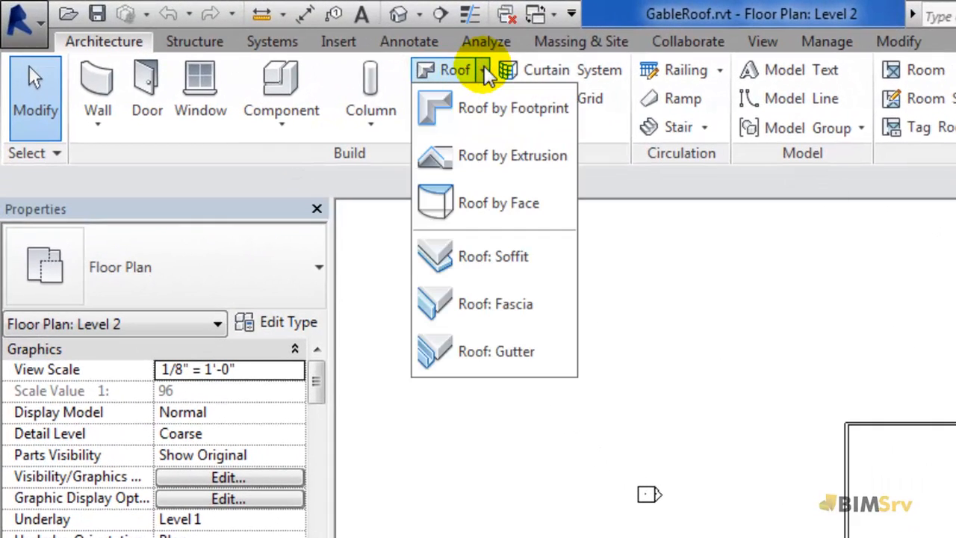
{"action": "mouse_move", "coordinate": [493, 257]}
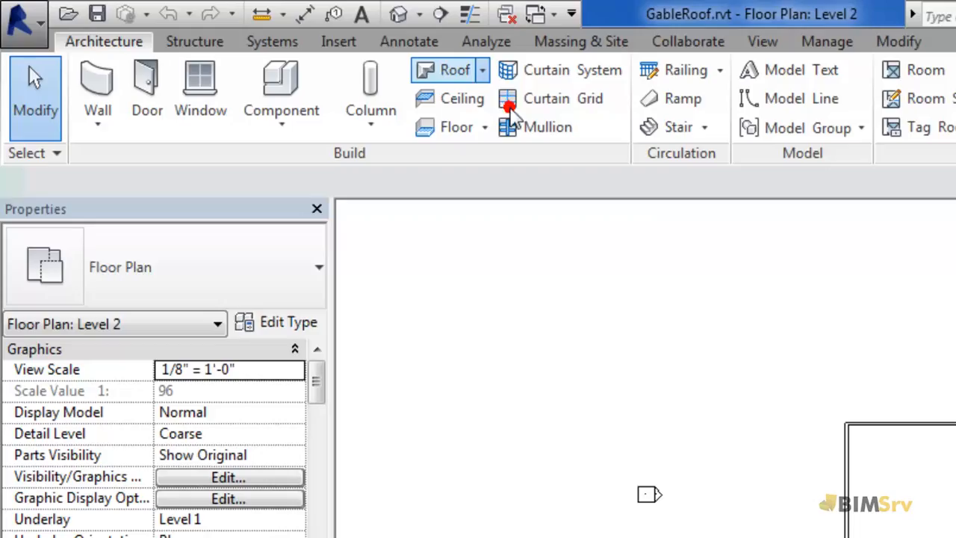
- Start a Roof by Footprint sketch on Level 2 with a 2' overhang
{"action": "left_click", "coordinate": [454, 70]}
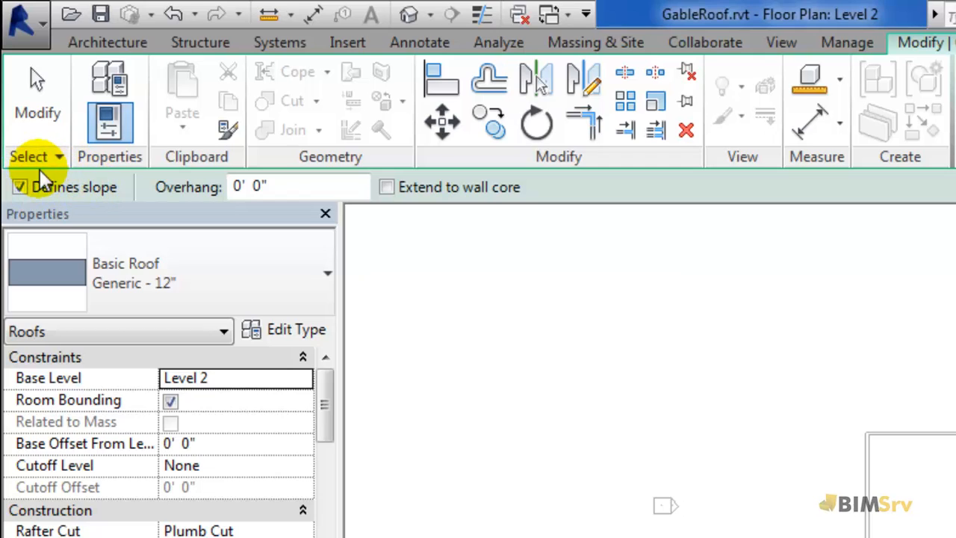
{"action": "mouse_move", "coordinate": [61, 179]}
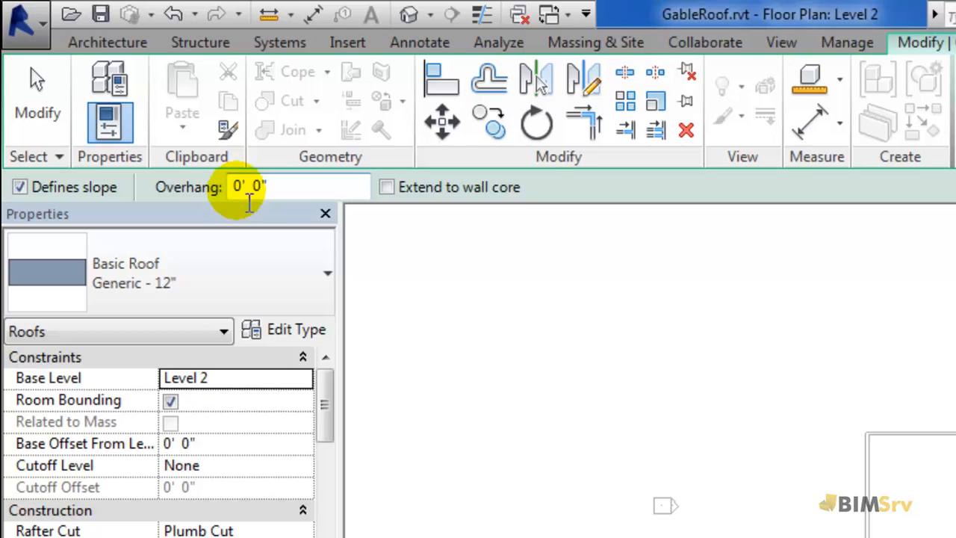
{"action": "triple_click", "coordinate": [251, 186]}
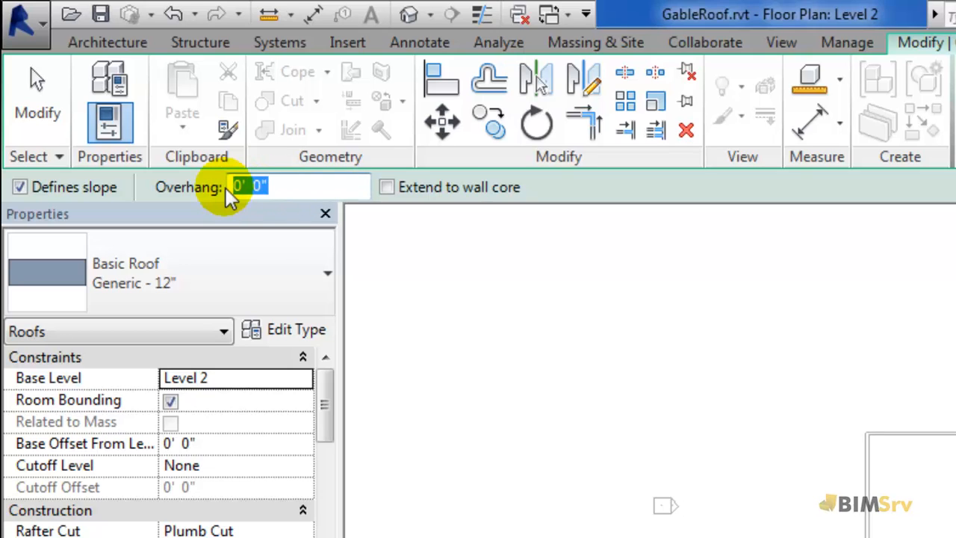
{"action": "type", "text": "2'"}
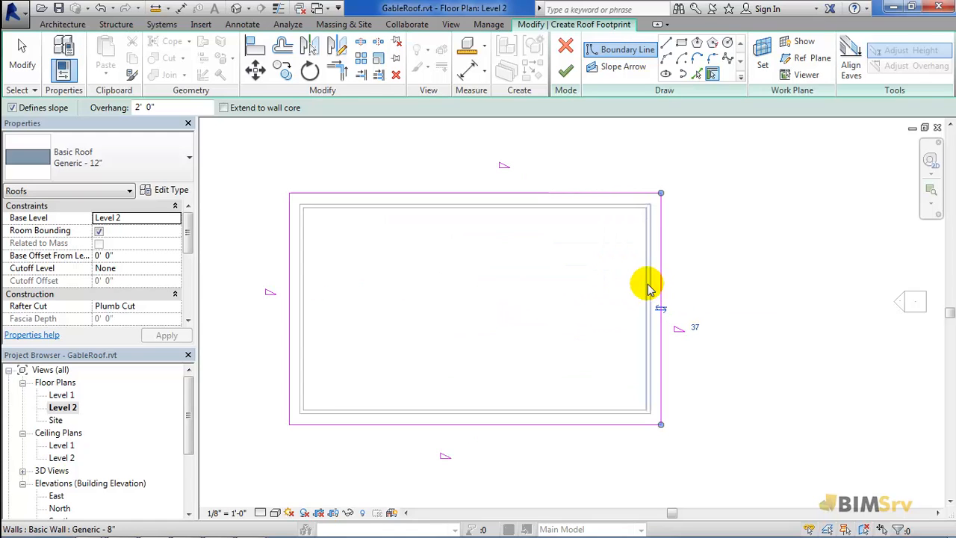
{"action": "mouse_move", "coordinate": [357, 296]}
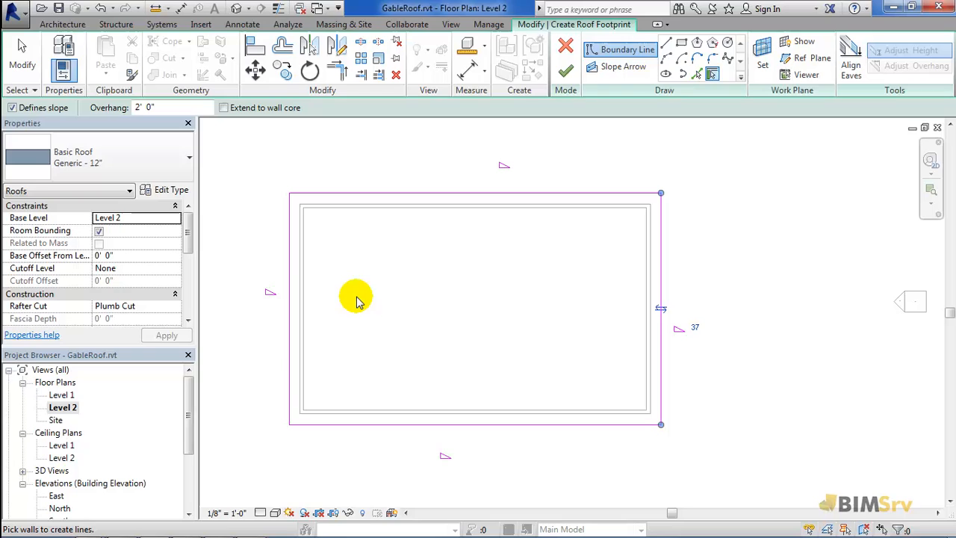
{"action": "mouse_move", "coordinate": [358, 313]}
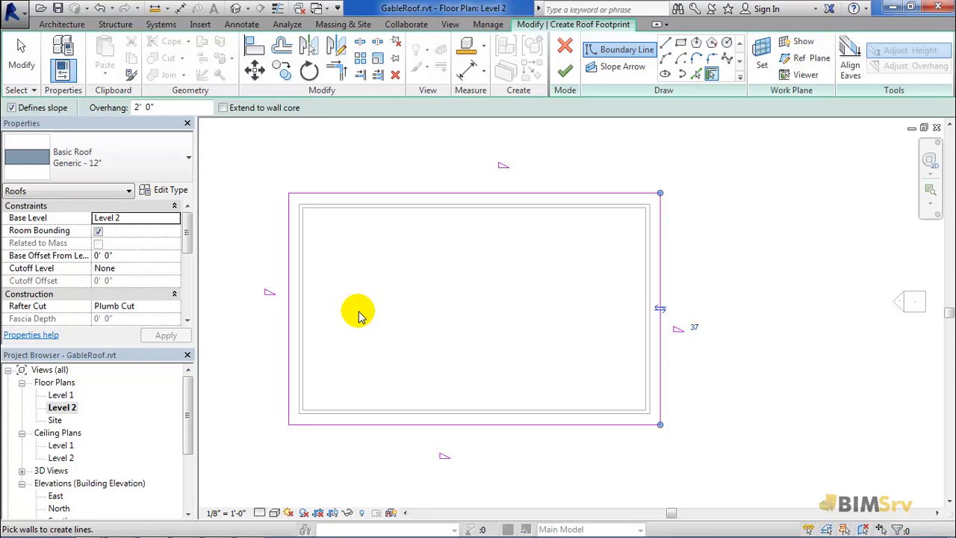
{"action": "mouse_move", "coordinate": [266, 293]}
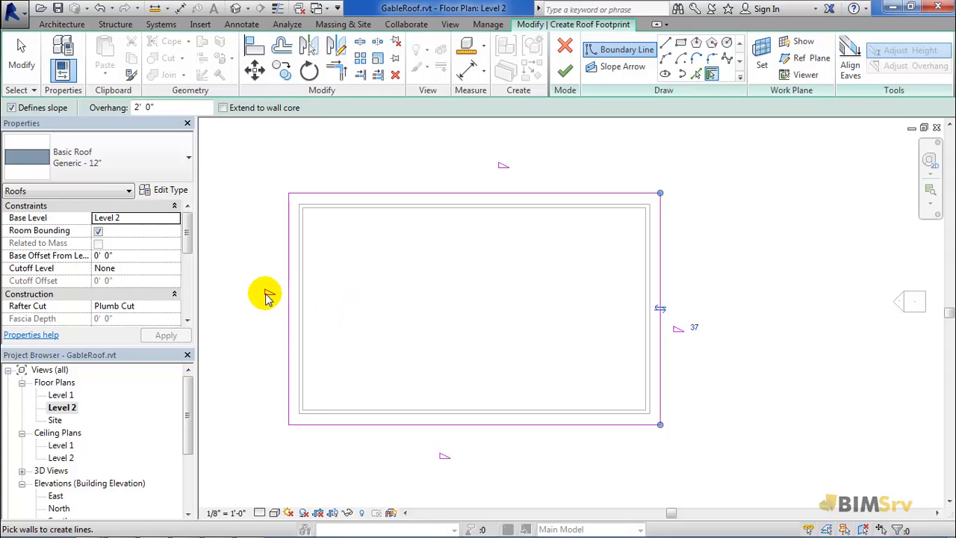
{"action": "mouse_move", "coordinate": [457, 293]}
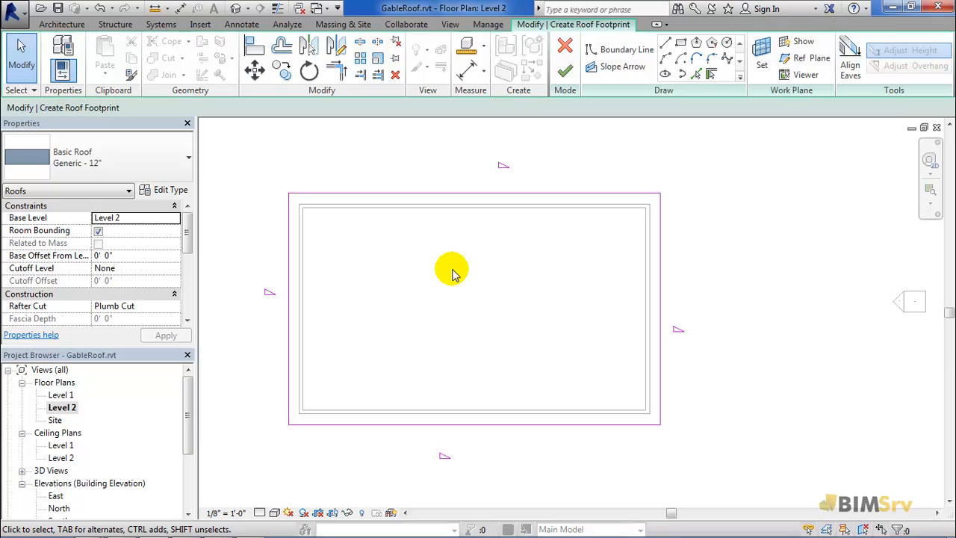
- Turn off Defines Slope for the top and bottom footprint edges, keeping the side edges sloped
{"action": "left_click", "coordinate": [471, 193]}
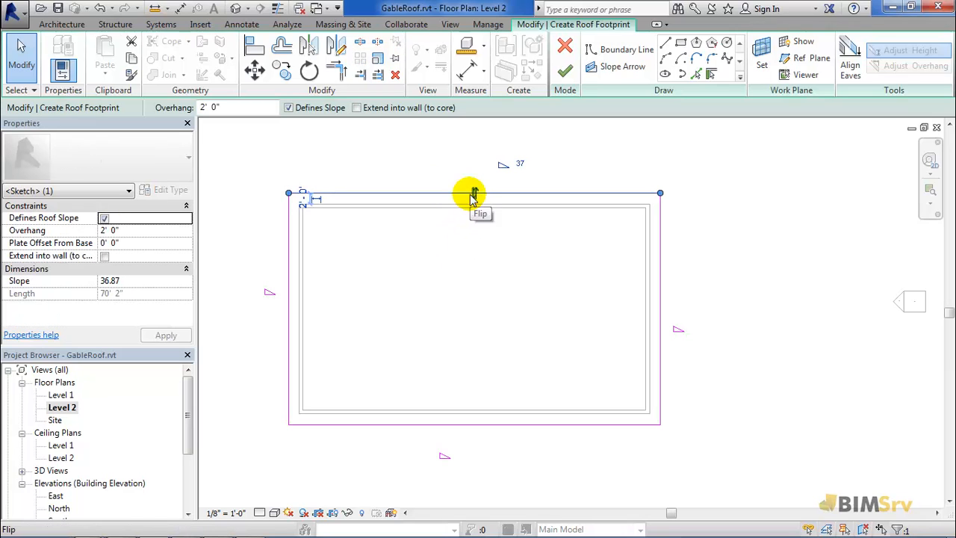
{"action": "left_click", "coordinate": [289, 108]}
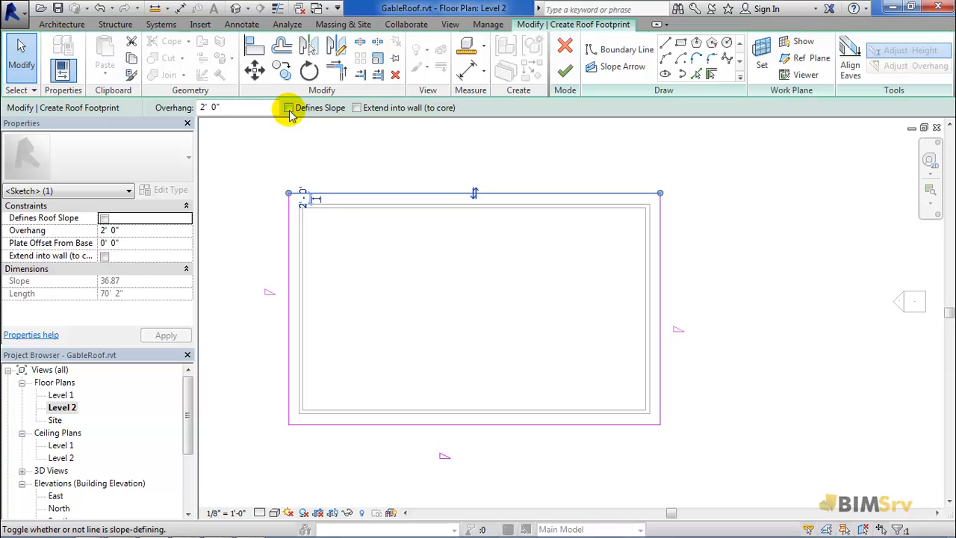
{"action": "left_click", "coordinate": [288, 107]}
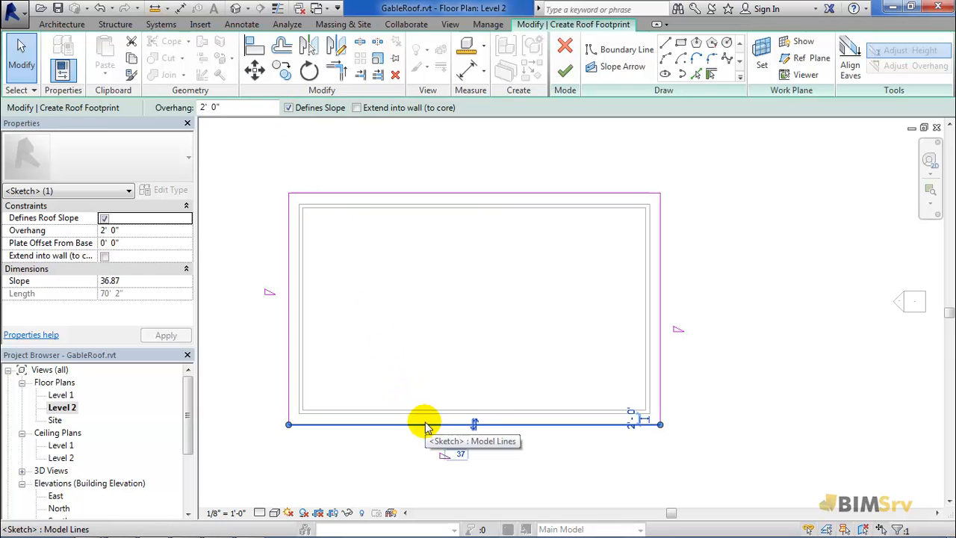
{"action": "mouse_move", "coordinate": [331, 112]}
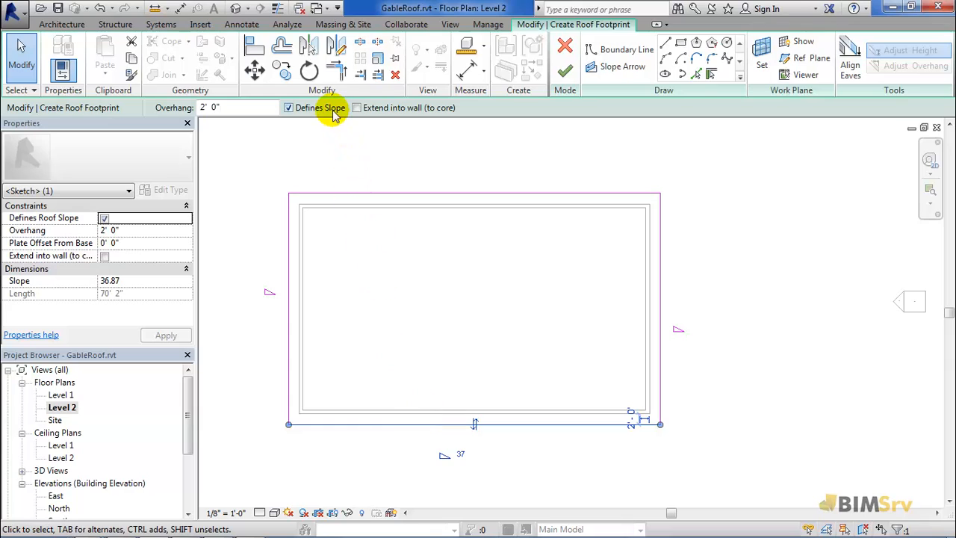
{"action": "left_click", "coordinate": [288, 107]}
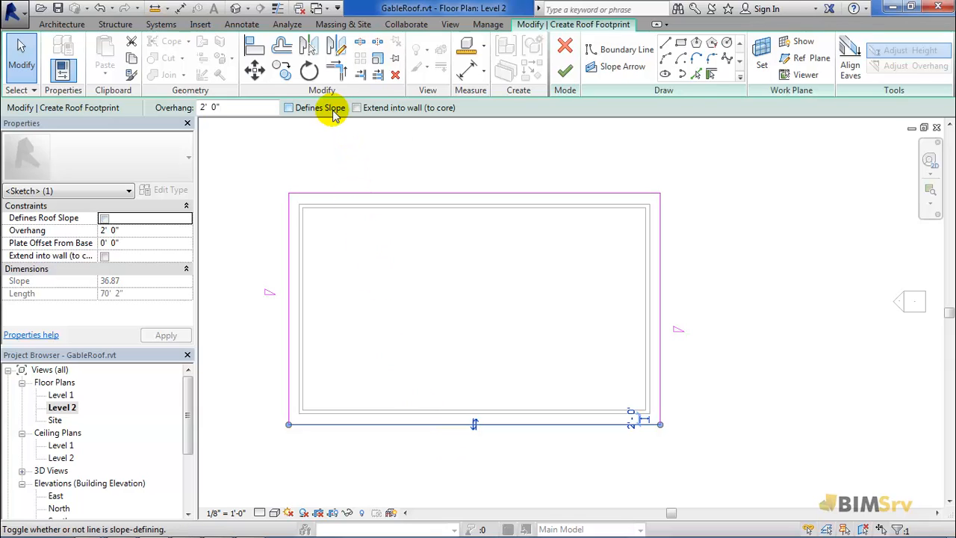
{"action": "left_click", "coordinate": [288, 108]}
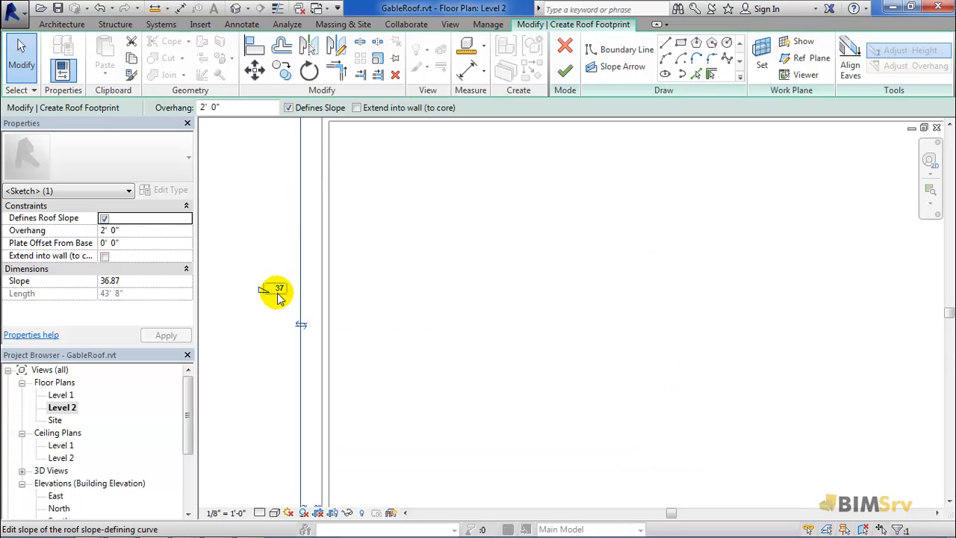
- Set the side edge slope to 40 and finish the roof footprint sketch
{"action": "left_click", "coordinate": [278, 288]}
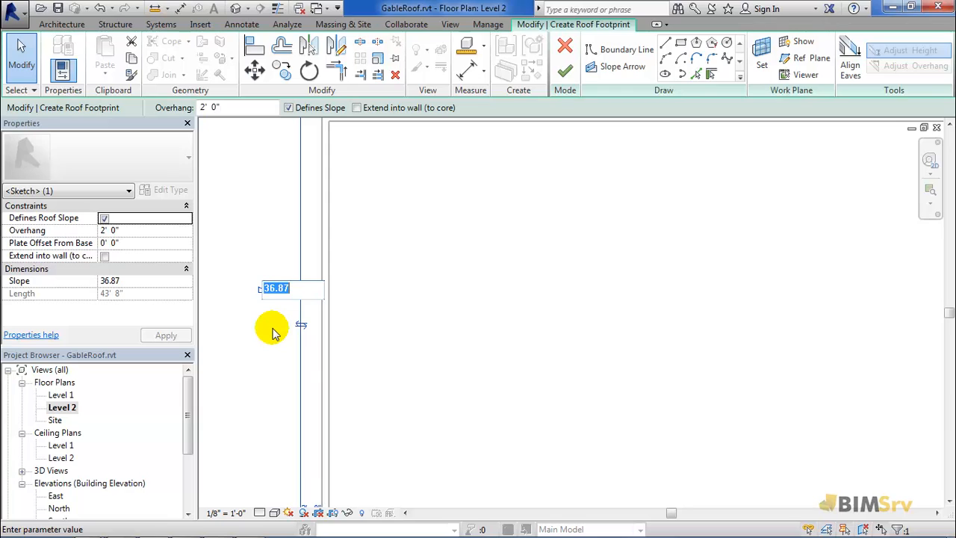
{"action": "type", "text": "40"}
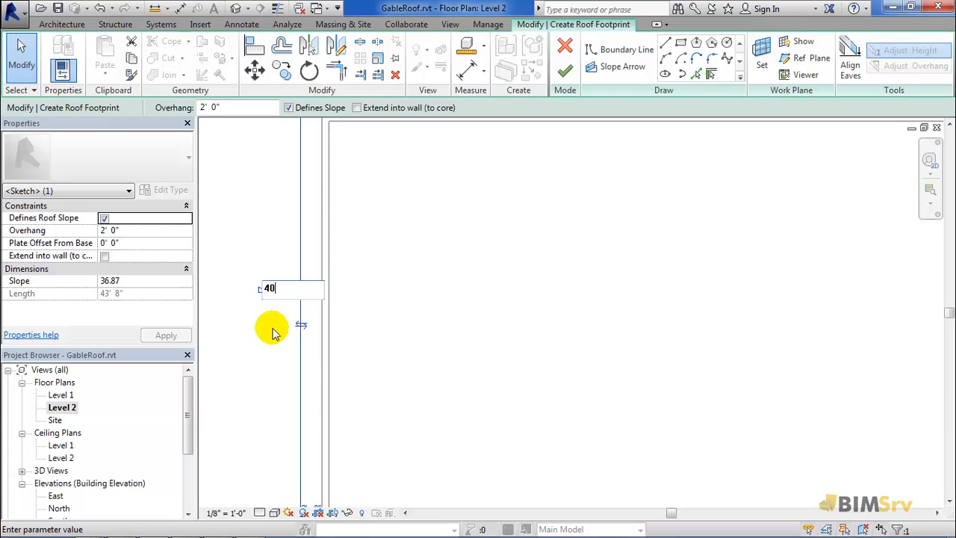
{"action": "key", "text": "Return"}
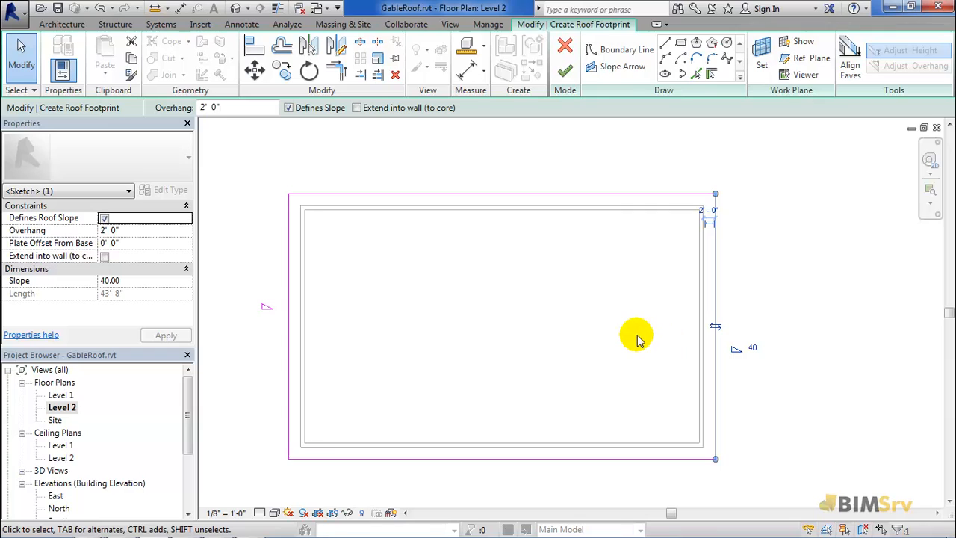
{"action": "left_click", "coordinate": [564, 68]}
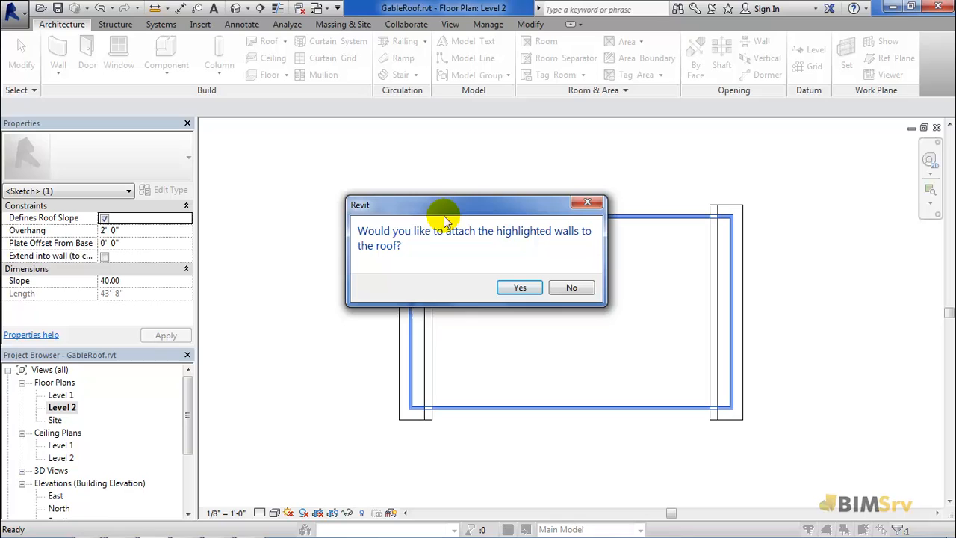
{"action": "mouse_move", "coordinate": [409, 251]}
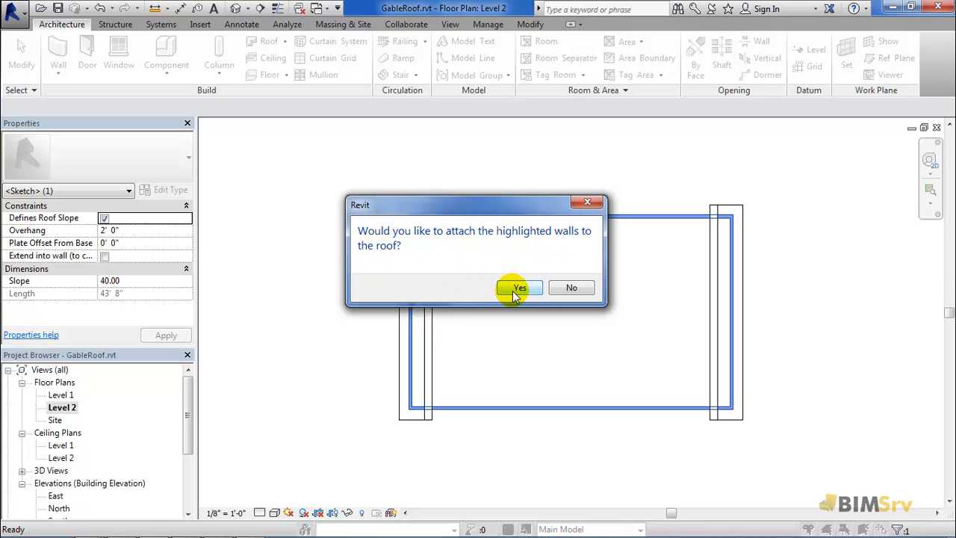
- Attach the Level 2 walls to the new gable roof, check it in 3D, and return to Level 2
{"action": "left_click", "coordinate": [520, 287]}
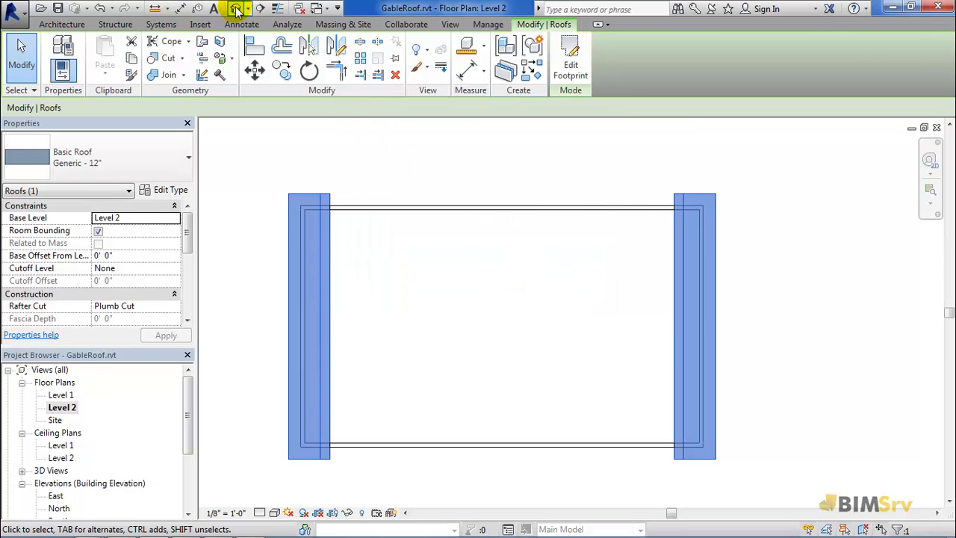
{"action": "left_click", "coordinate": [236, 9]}
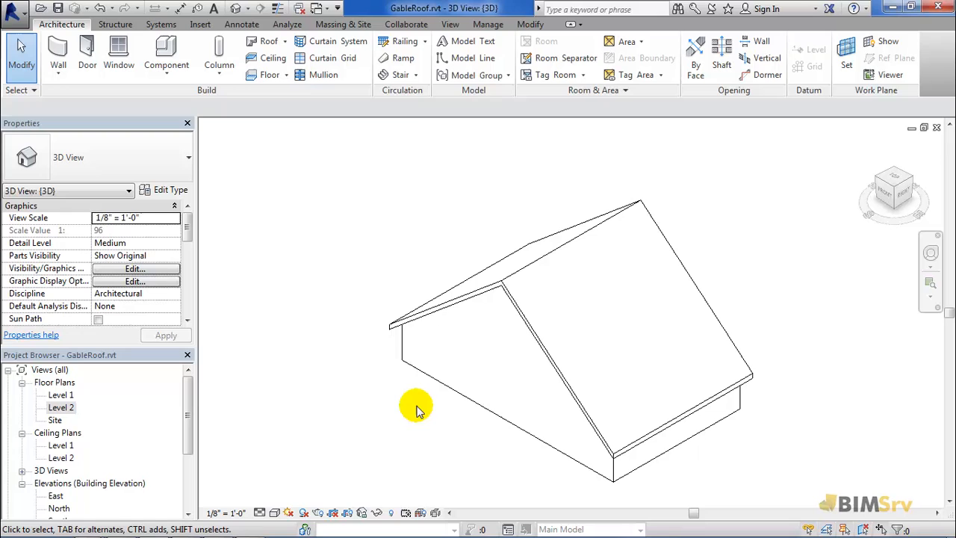
{"action": "mouse_move", "coordinate": [427, 433]}
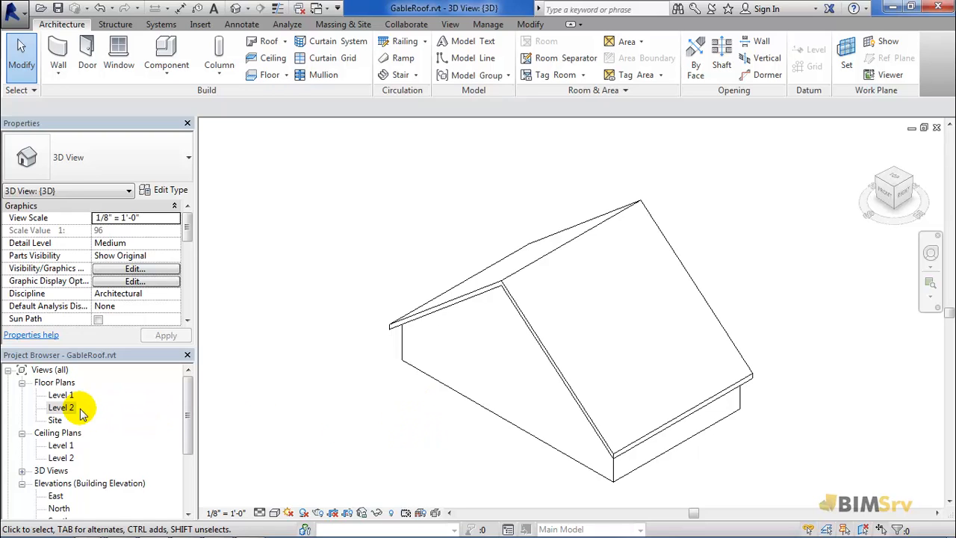
{"action": "double_click", "coordinate": [61, 406]}
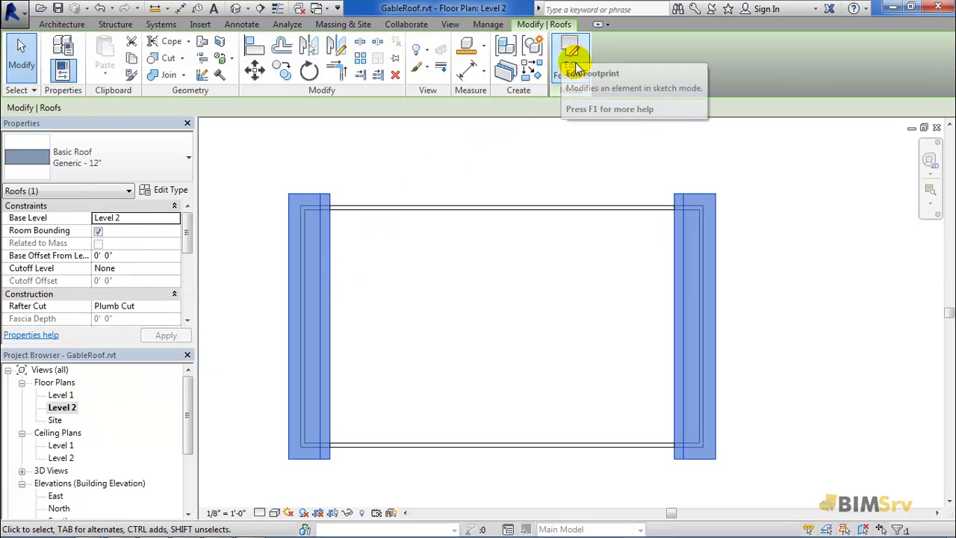
- Re-edit the footprint so only the top and bottom edges define slope, then recreate the roof
{"action": "left_click", "coordinate": [573, 57]}
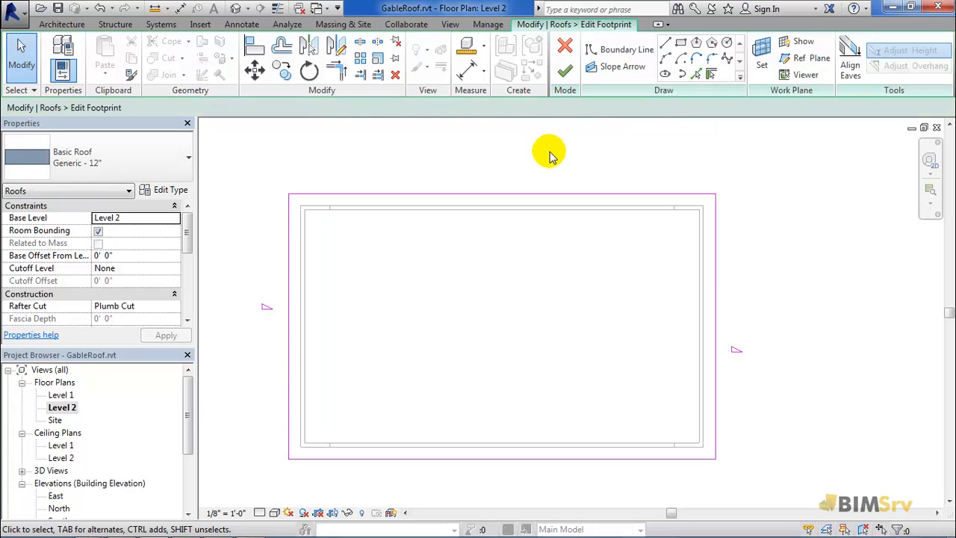
{"action": "mouse_move", "coordinate": [487, 195]}
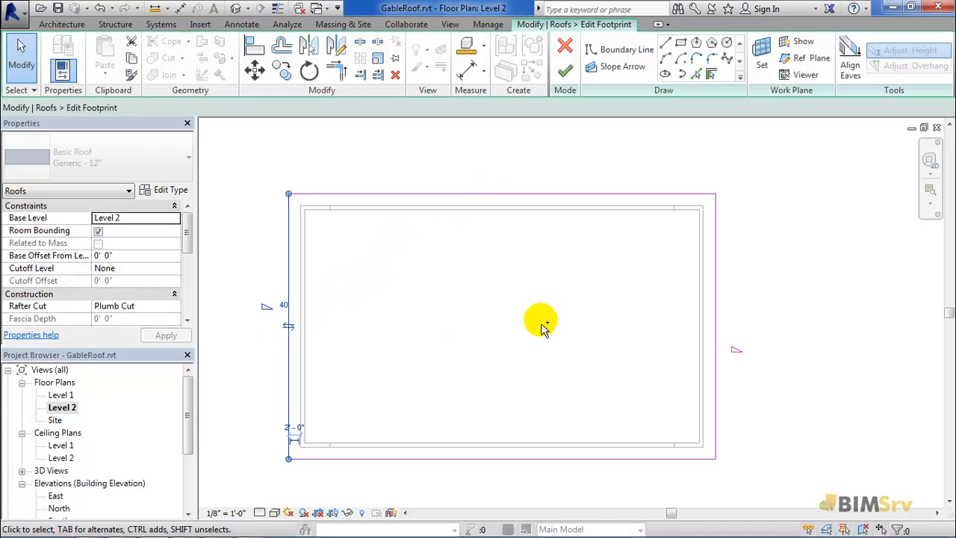
{"action": "left_click", "coordinate": [714, 301]}
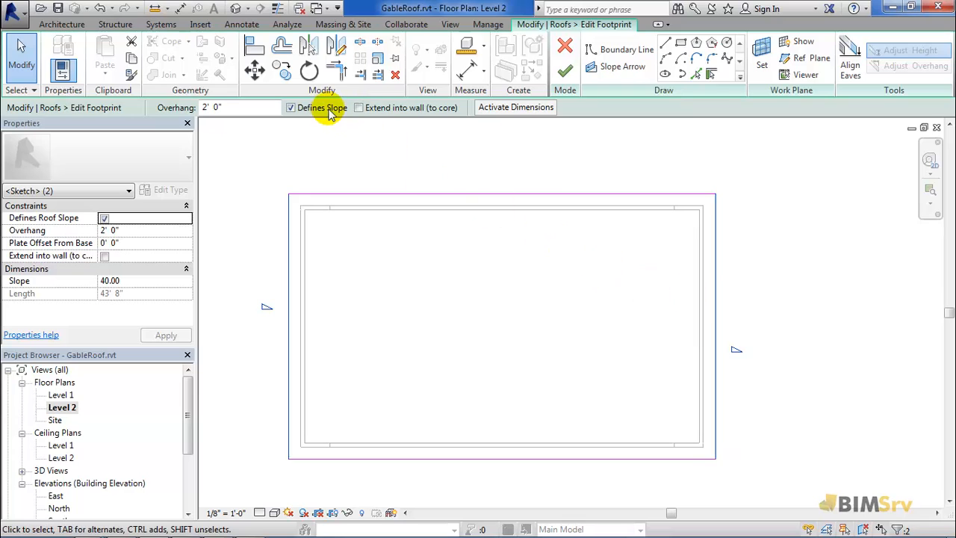
{"action": "left_click", "coordinate": [290, 108]}
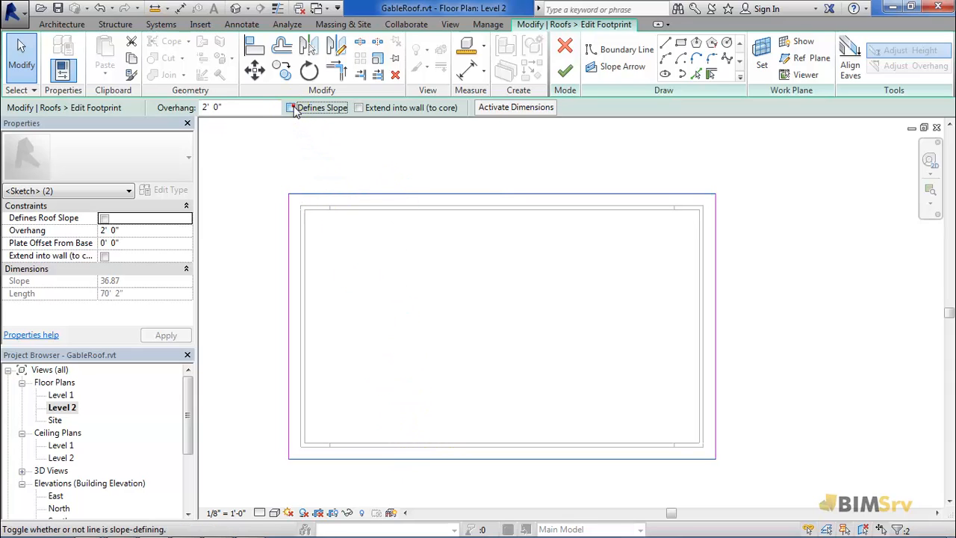
{"action": "left_click", "coordinate": [290, 108]}
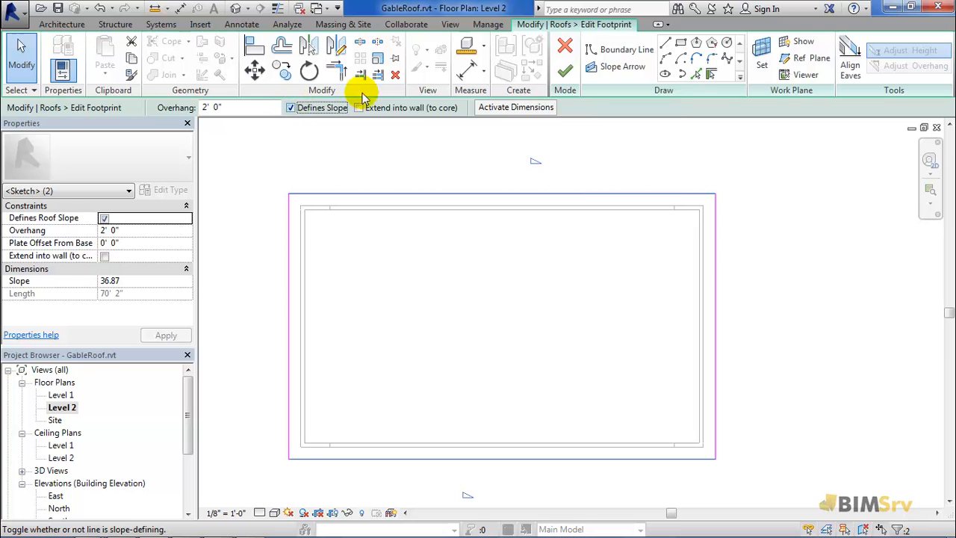
{"action": "left_click", "coordinate": [564, 48]}
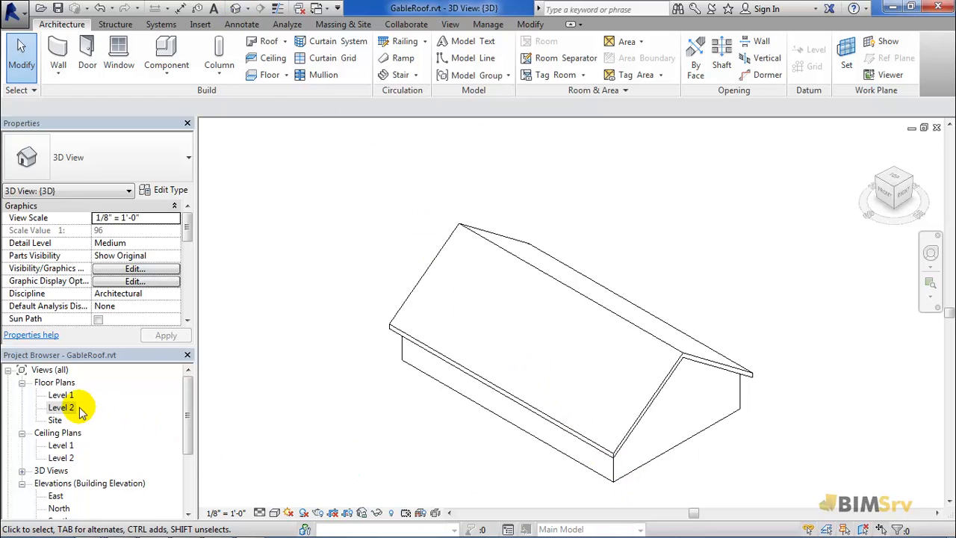
- Go to the Section 1 view from the Level 2 plan and select the gable roof
{"action": "double_click", "coordinate": [61, 406]}
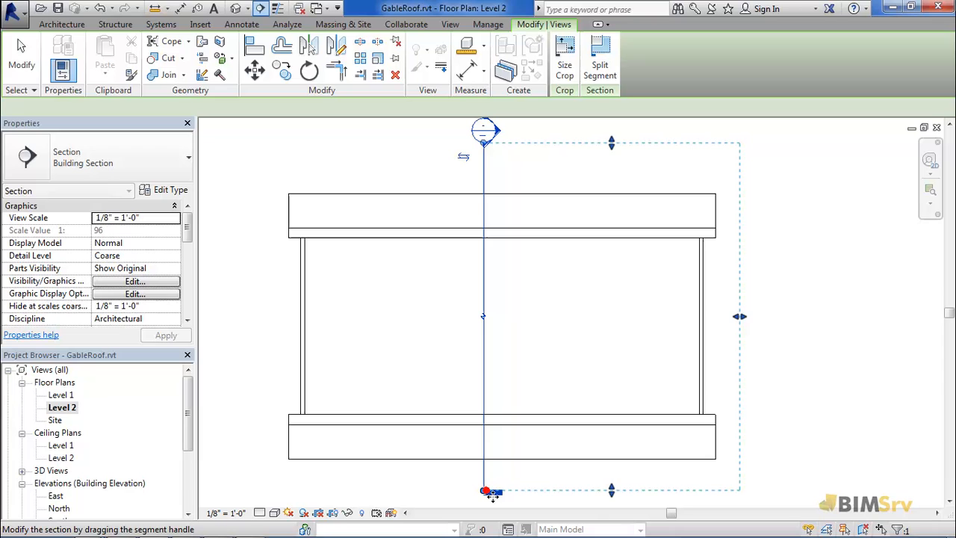
{"action": "right_click", "coordinate": [484, 306]}
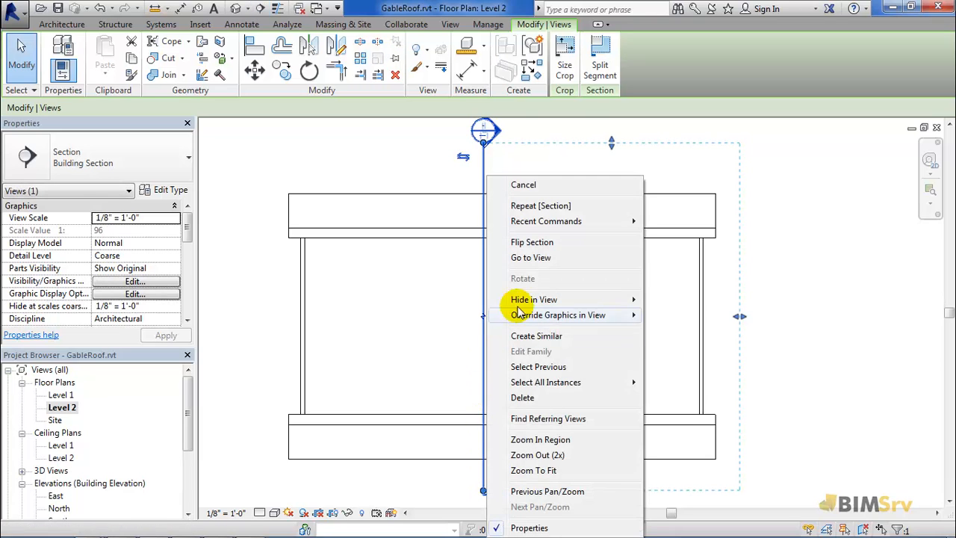
{"action": "left_click", "coordinate": [530, 257]}
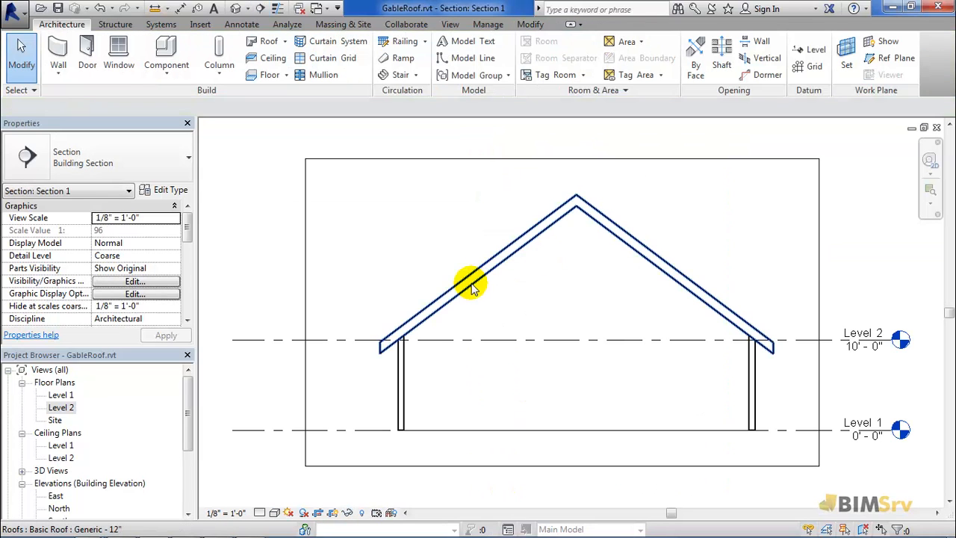
{"action": "left_click", "coordinate": [470, 283]}
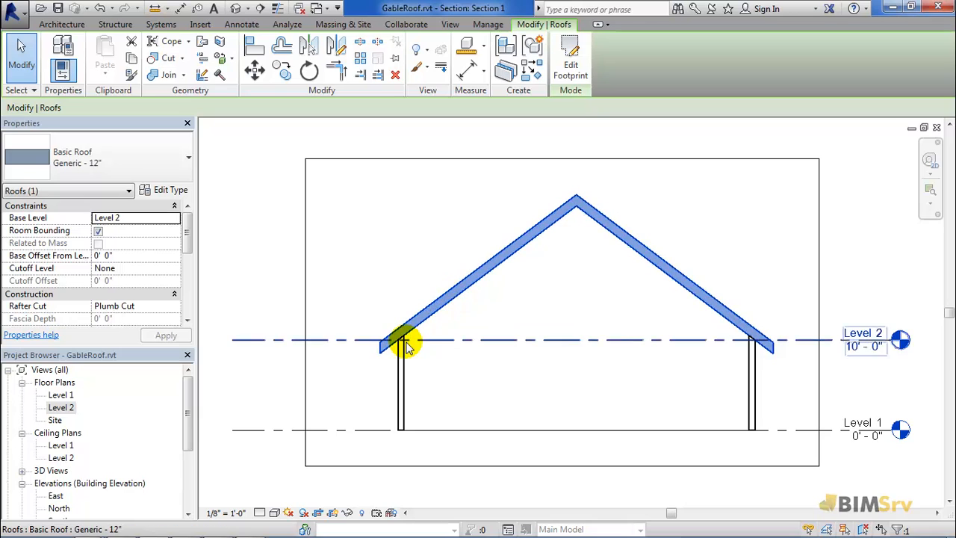
- Change the roof type to Wood Rafter 8" - Asphalt Shingle - Insulated
{"action": "scroll", "scroll_direction": "up", "scroll_amount": 3}
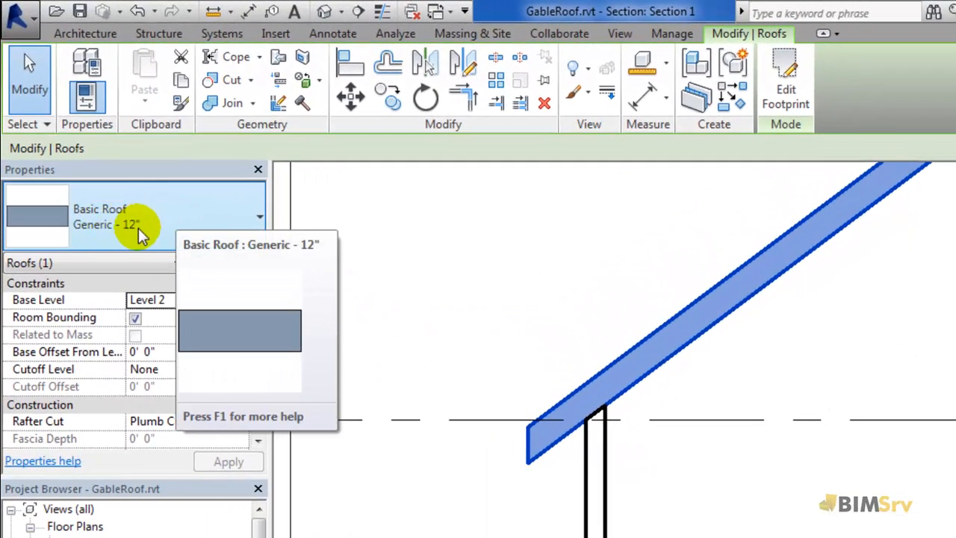
{"action": "mouse_move", "coordinate": [246, 217]}
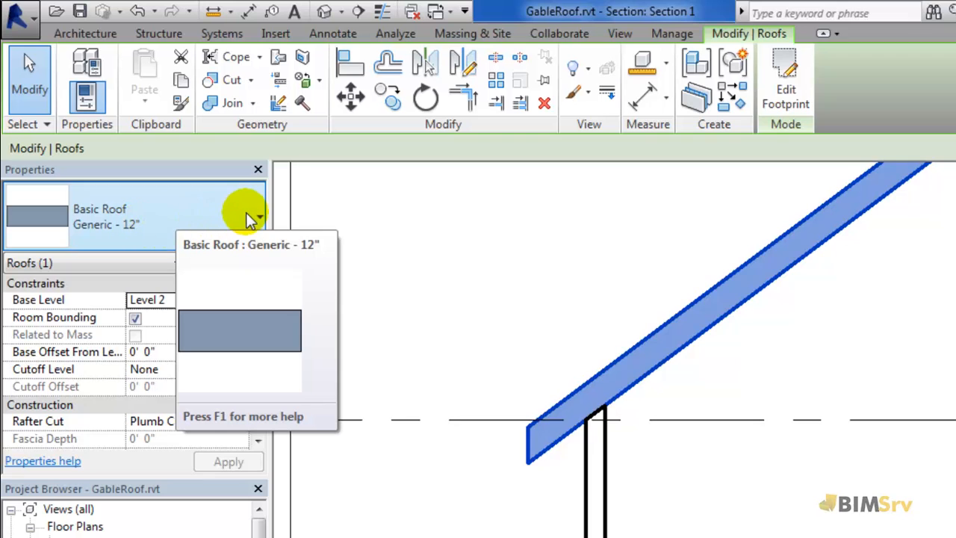
{"action": "left_click", "coordinate": [258, 215]}
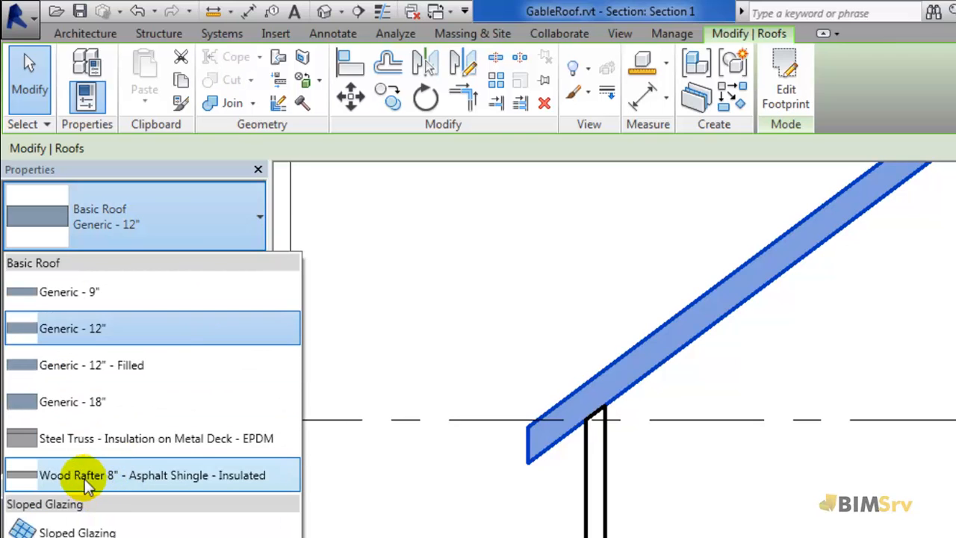
{"action": "mouse_move", "coordinate": [116, 481]}
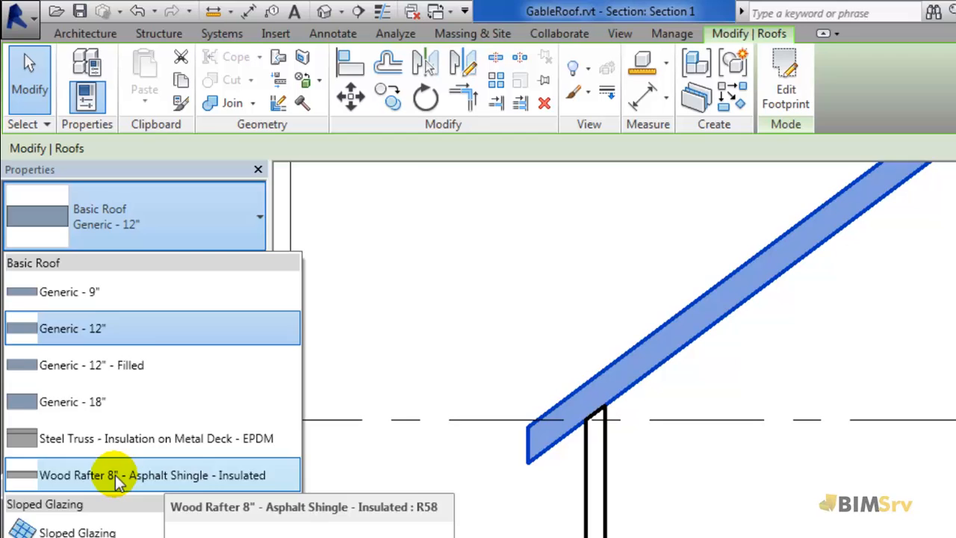
{"action": "left_click", "coordinate": [150, 475]}
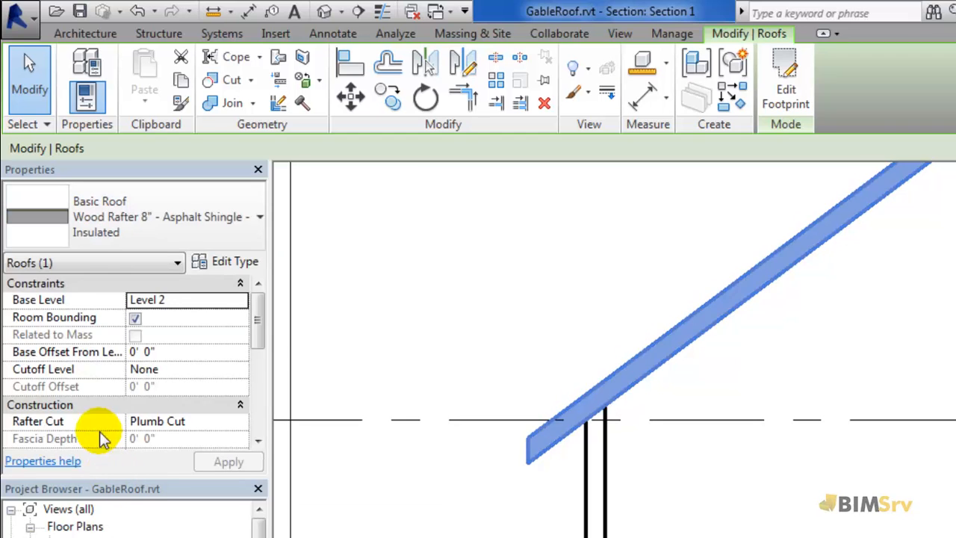
{"action": "mouse_move", "coordinate": [53, 373]}
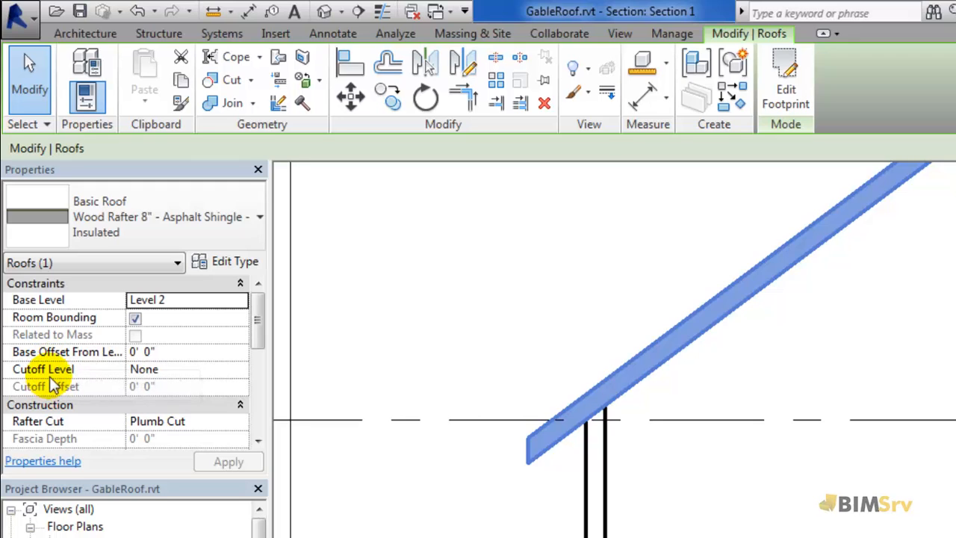
{"action": "mouse_move", "coordinate": [98, 352]}
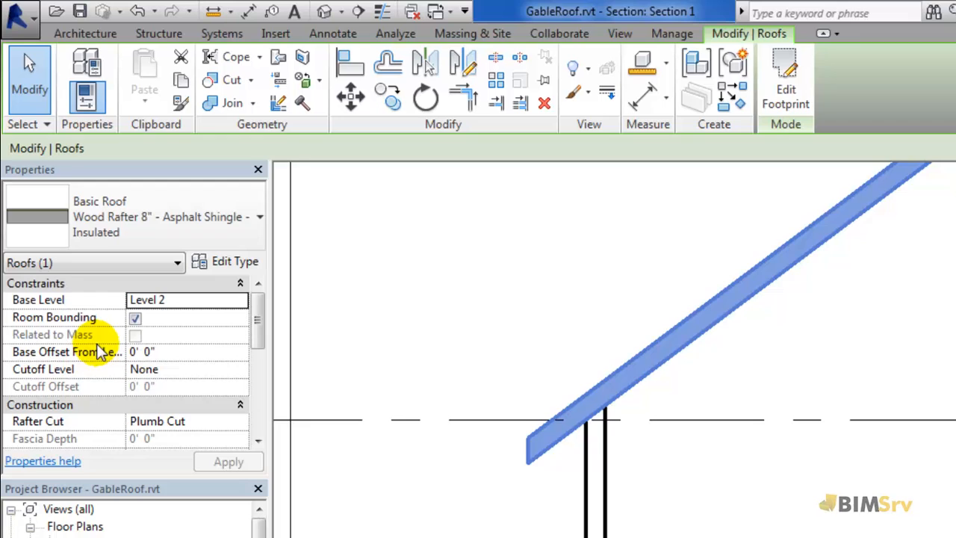
{"action": "mouse_move", "coordinate": [168, 363]}
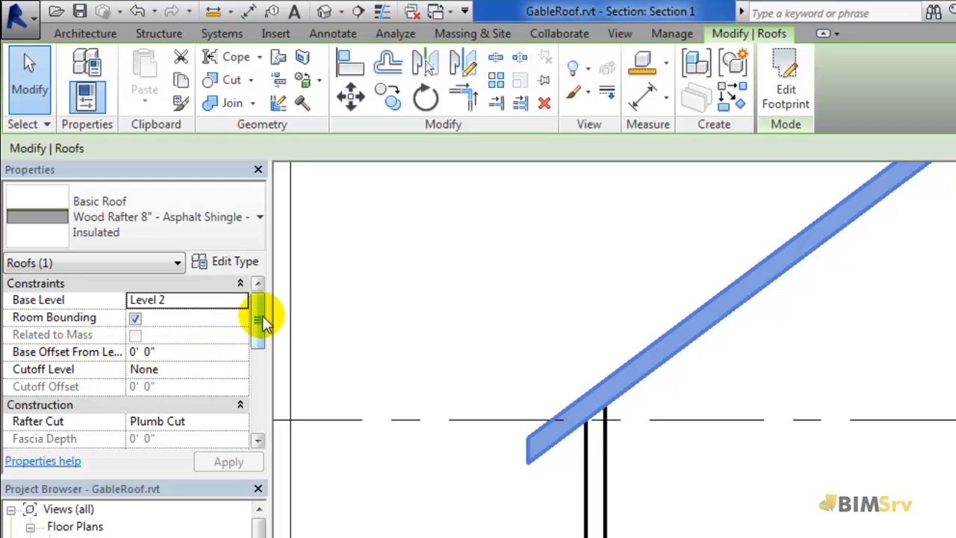
- Set Rafter Cut to Two Cut - Square, Fascia Depth 1' 0" and Rafter framing, and apply
{"action": "scroll", "scroll_direction": "down", "scroll_amount": 3}
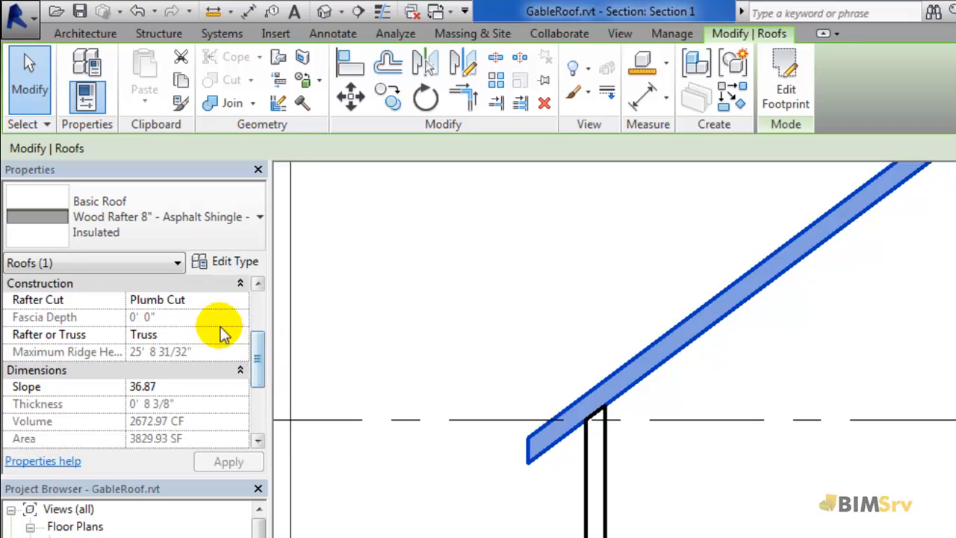
{"action": "left_click", "coordinate": [242, 299]}
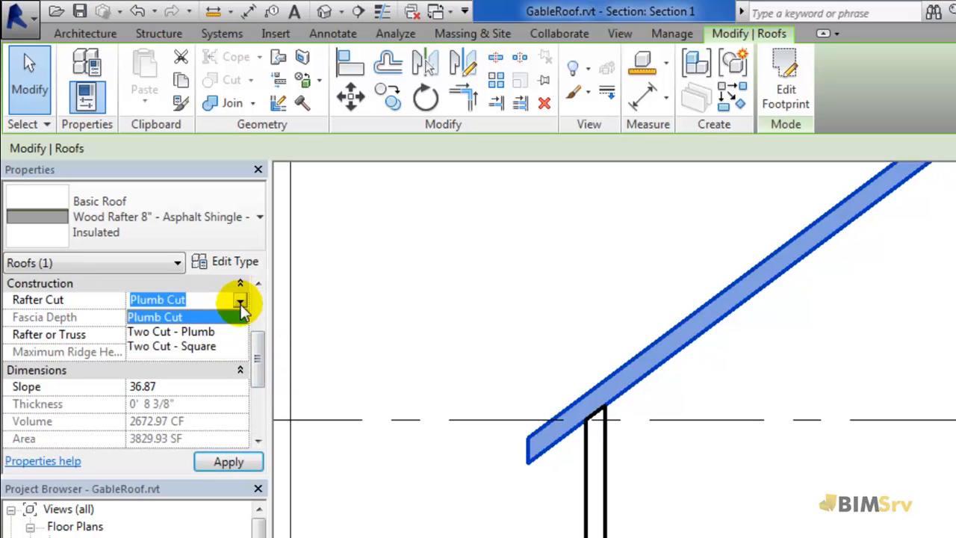
{"action": "left_click", "coordinate": [172, 347]}
{"action": "type", "text": "1'0\""}
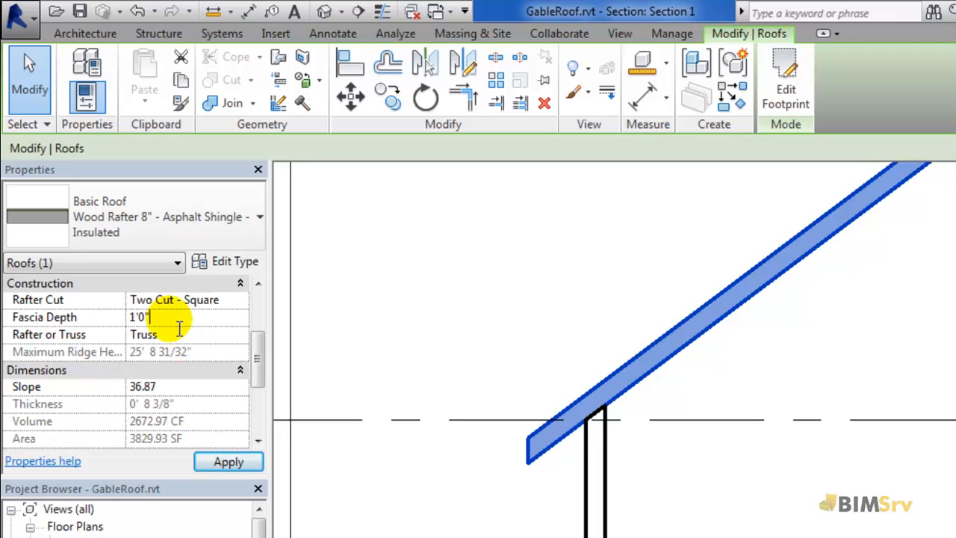
{"action": "left_click", "coordinate": [254, 334]}
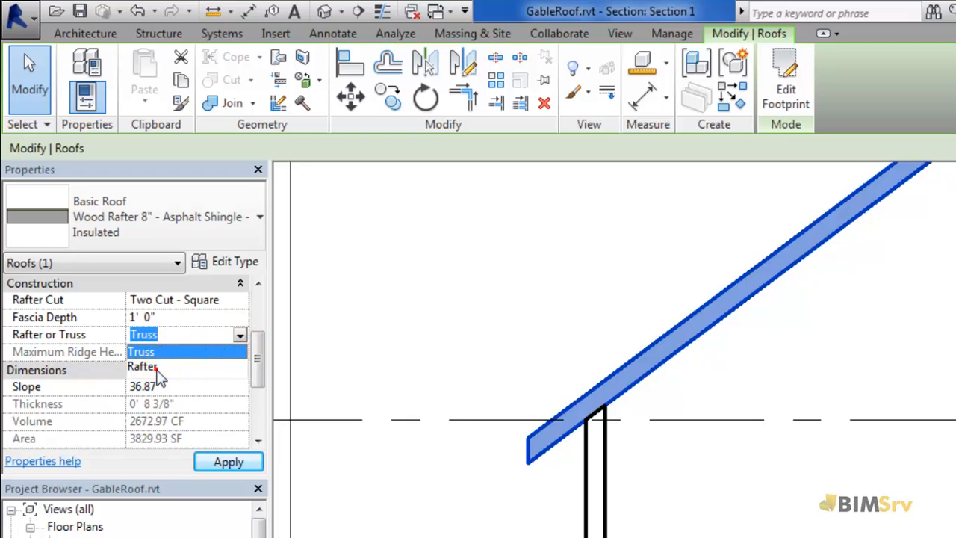
{"action": "left_click", "coordinate": [141, 366]}
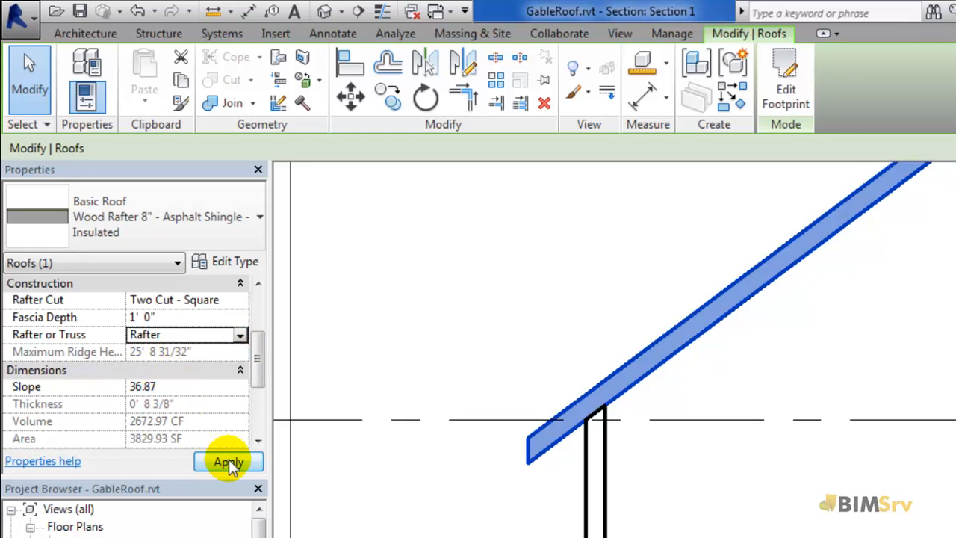
{"action": "left_click", "coordinate": [229, 461]}
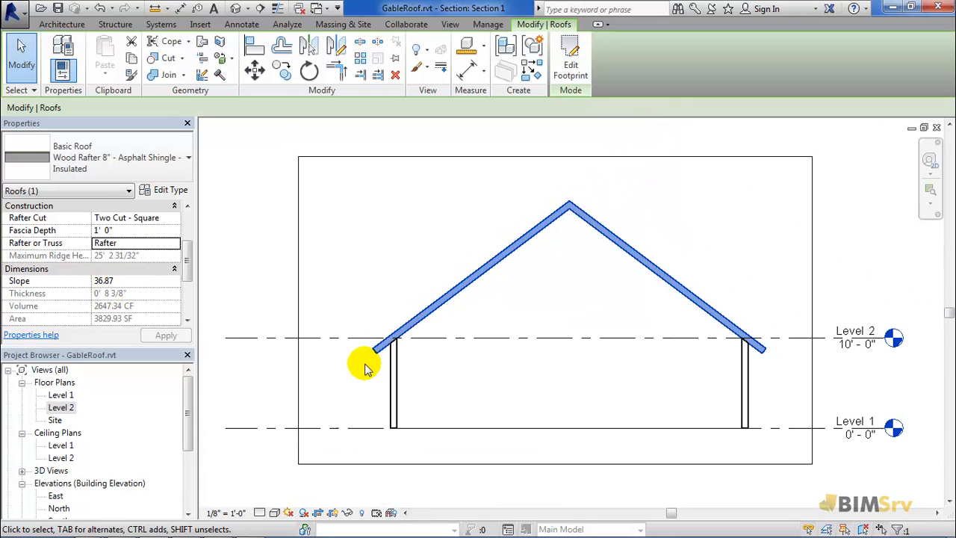
- Orbit the 3D house model to inspect the squared eave ends and overhangs
{"action": "left_click", "coordinate": [237, 9]}
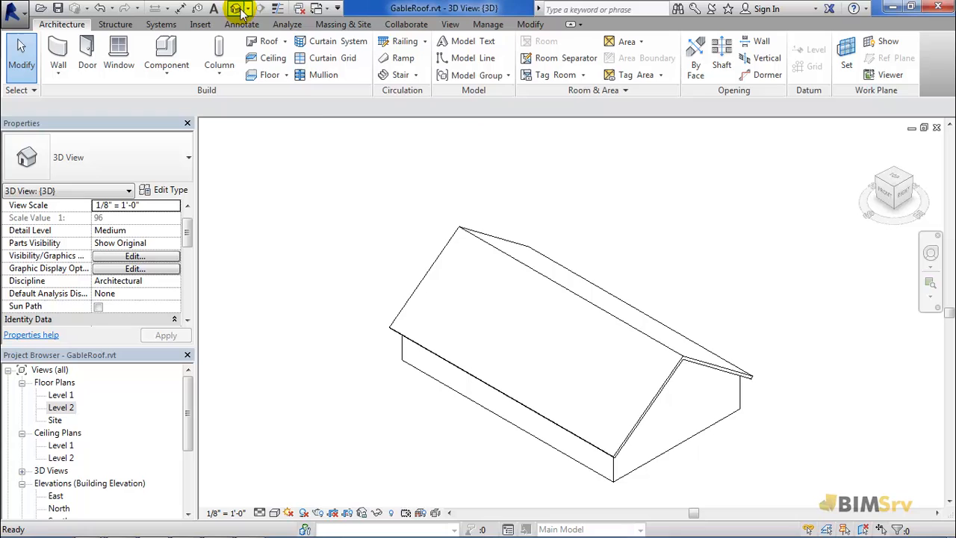
{"action": "left_click_drag", "start_coordinate": [582, 336], "coordinate": [582, 463]}
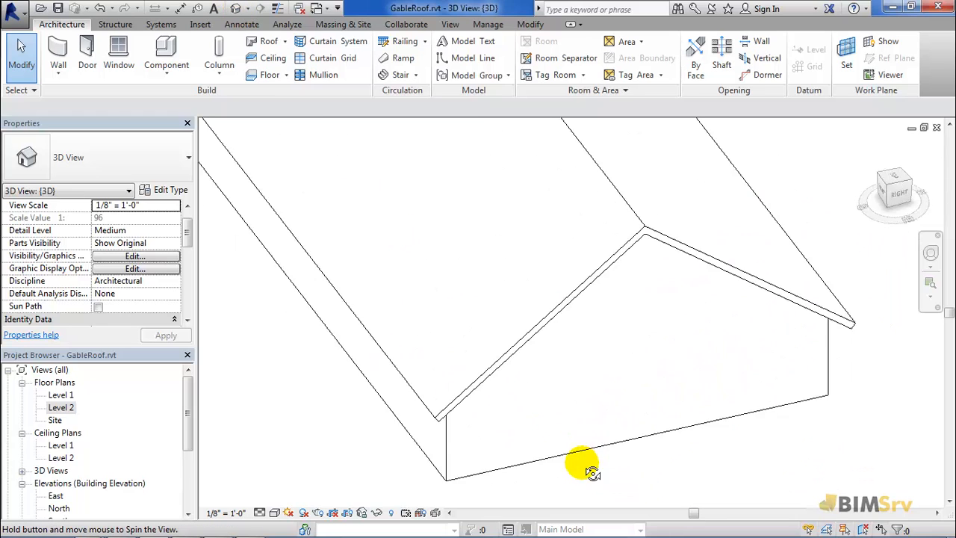
{"action": "left_click_drag", "start_coordinate": [585, 466], "coordinate": [645, 460]}
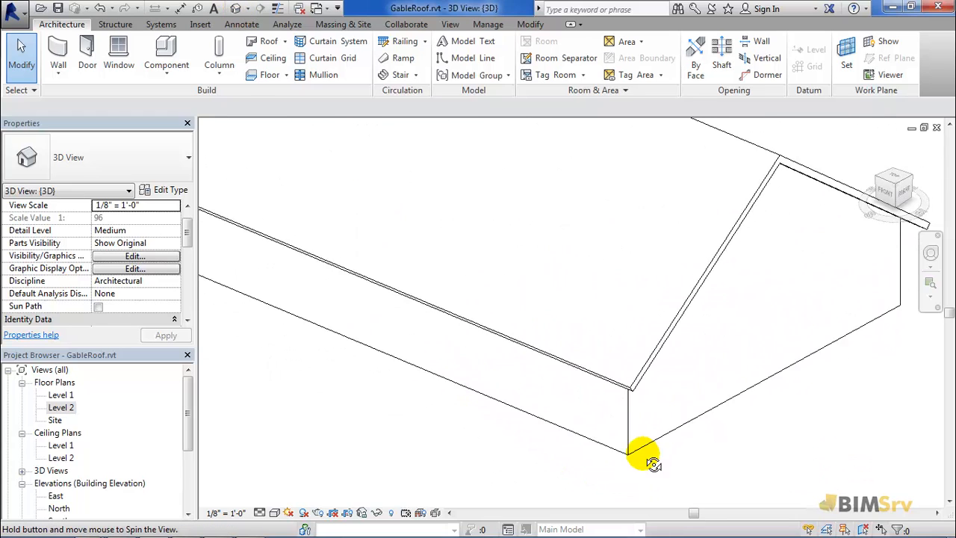
{"action": "left_click_drag", "start_coordinate": [645, 457], "coordinate": [245, 466]}
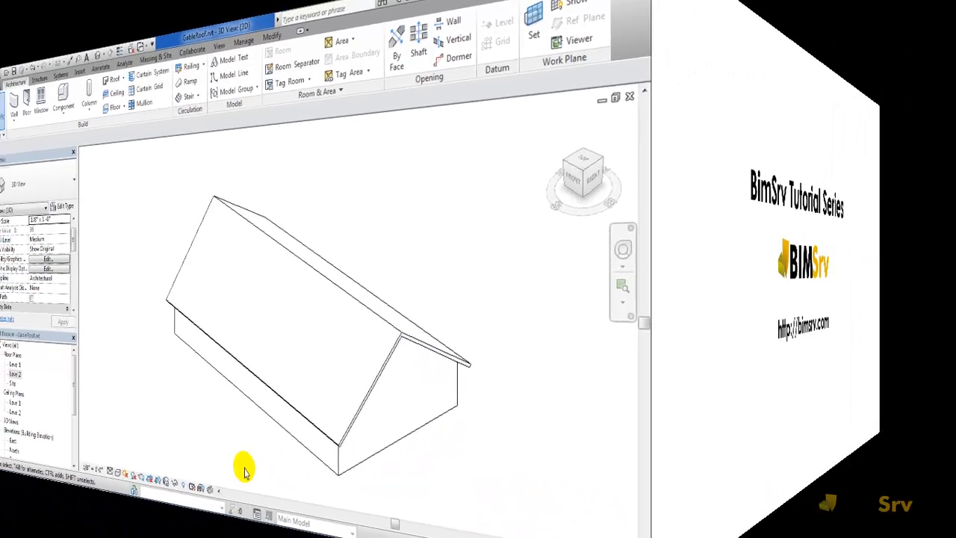